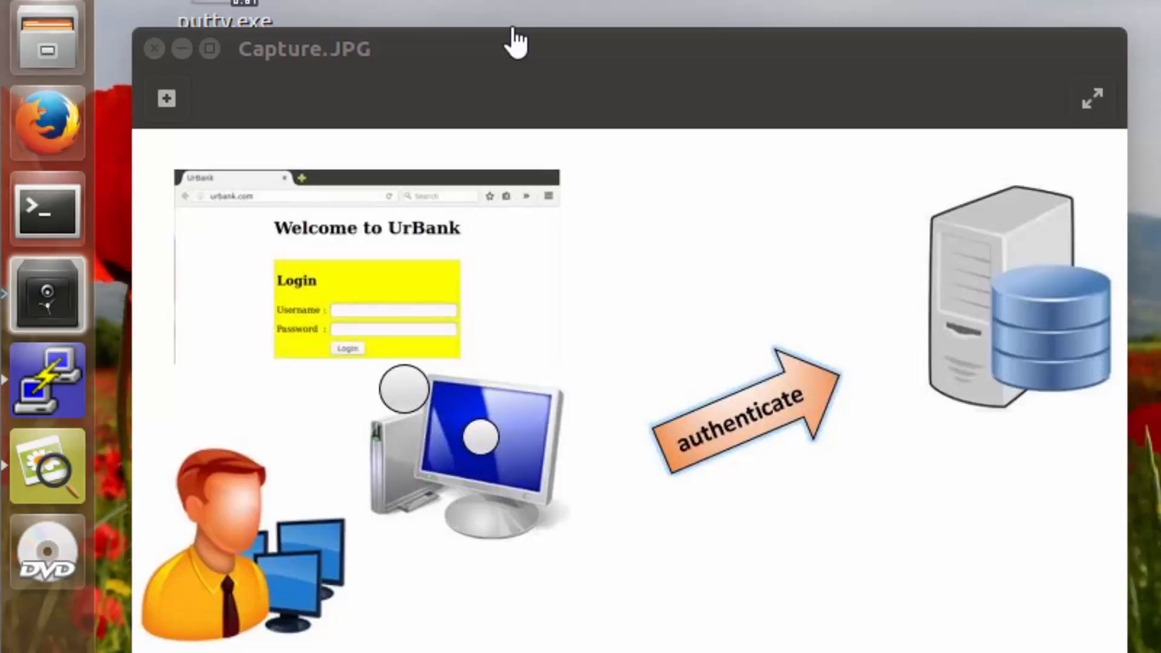
{"action": "mouse_move", "coordinate": [910, 196]}
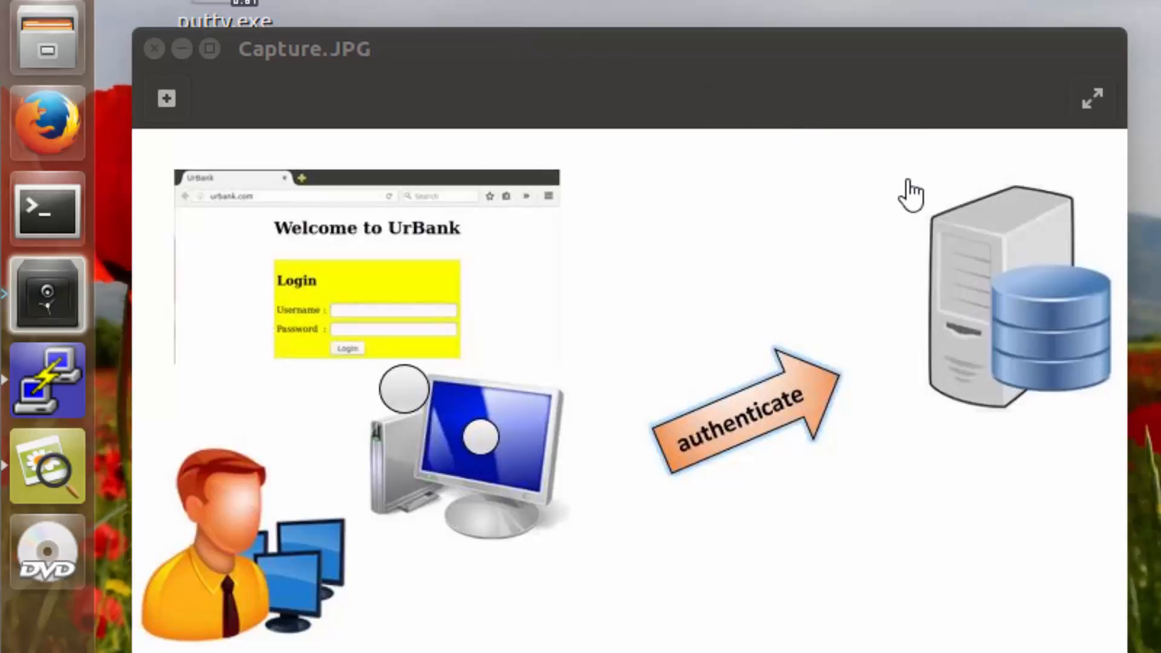
{"action": "mouse_move", "coordinate": [1001, 155]}
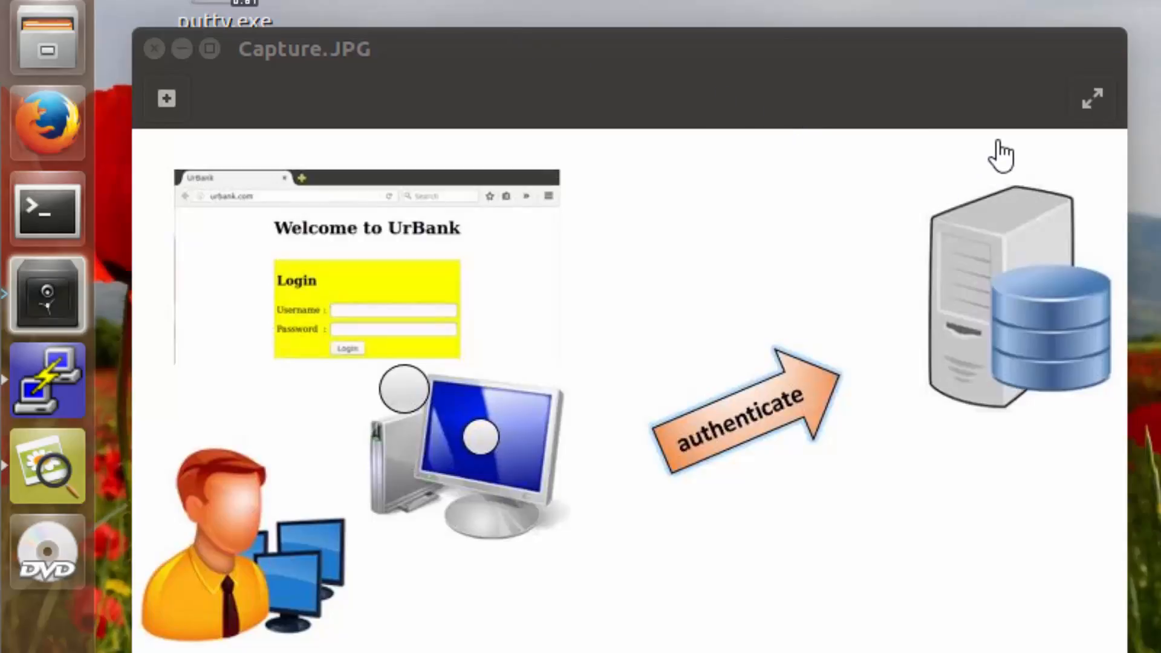
{"action": "mouse_move", "coordinate": [984, 344]}
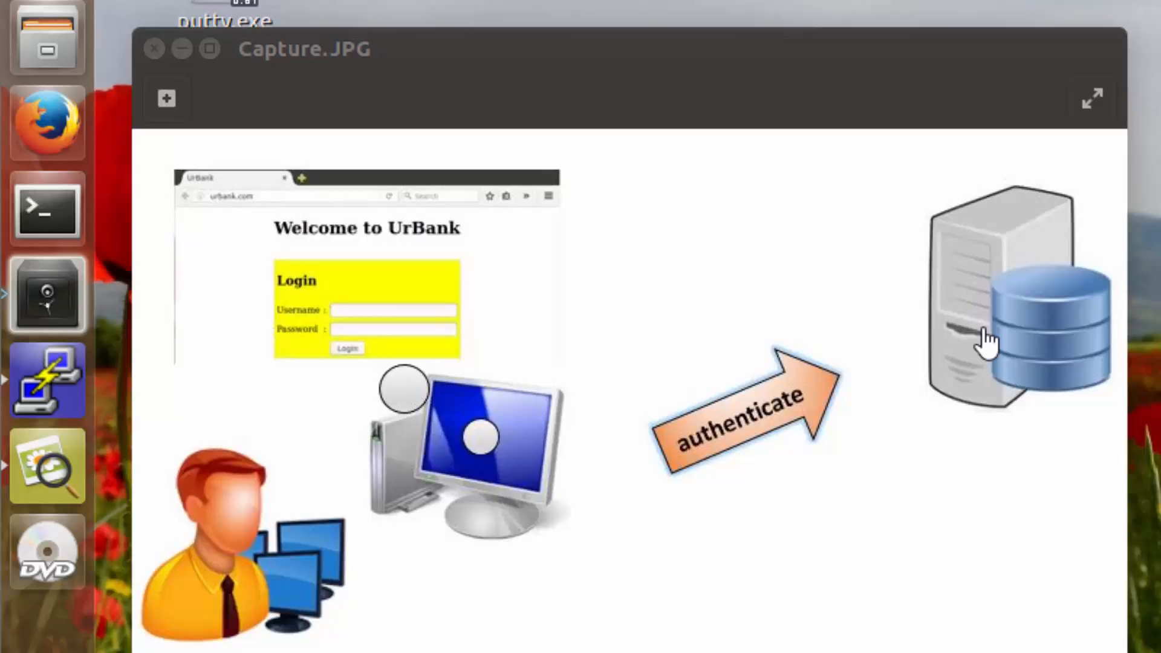
{"action": "mouse_move", "coordinate": [1013, 364]}
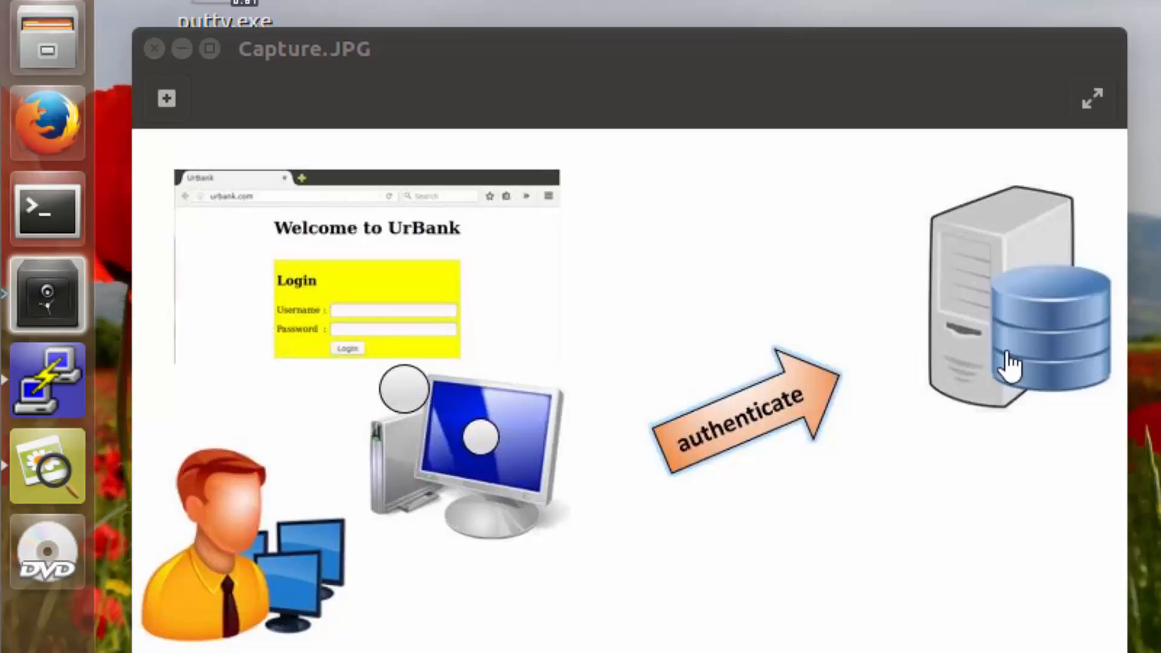
{"action": "mouse_move", "coordinate": [966, 270]}
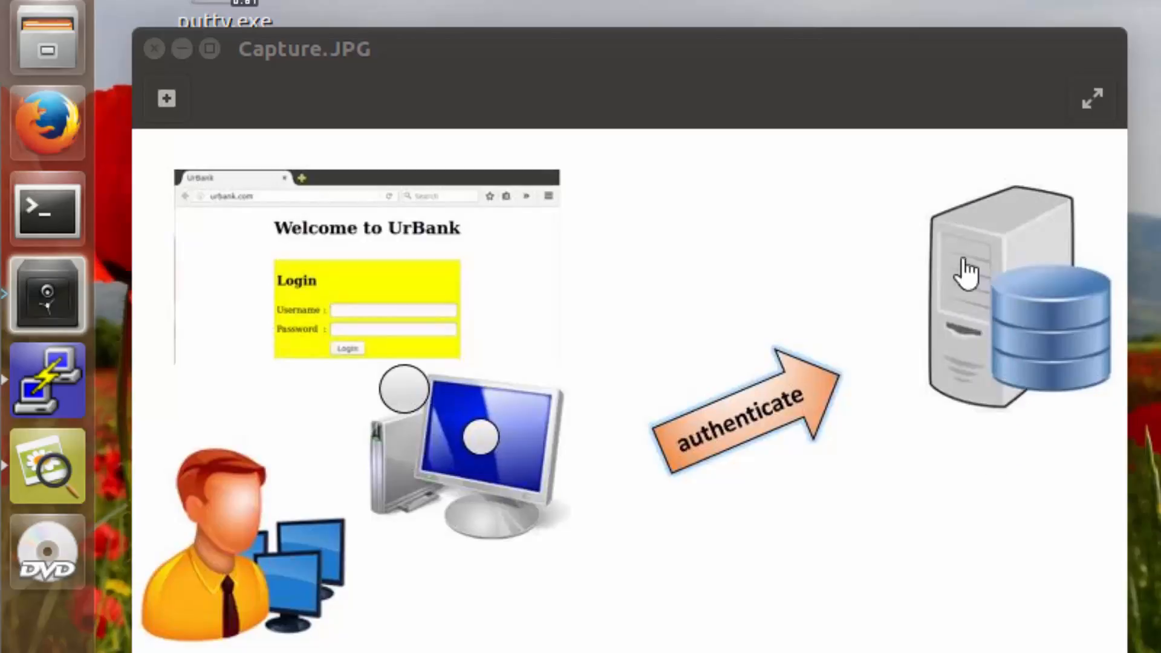
{"action": "mouse_move", "coordinate": [983, 324]}
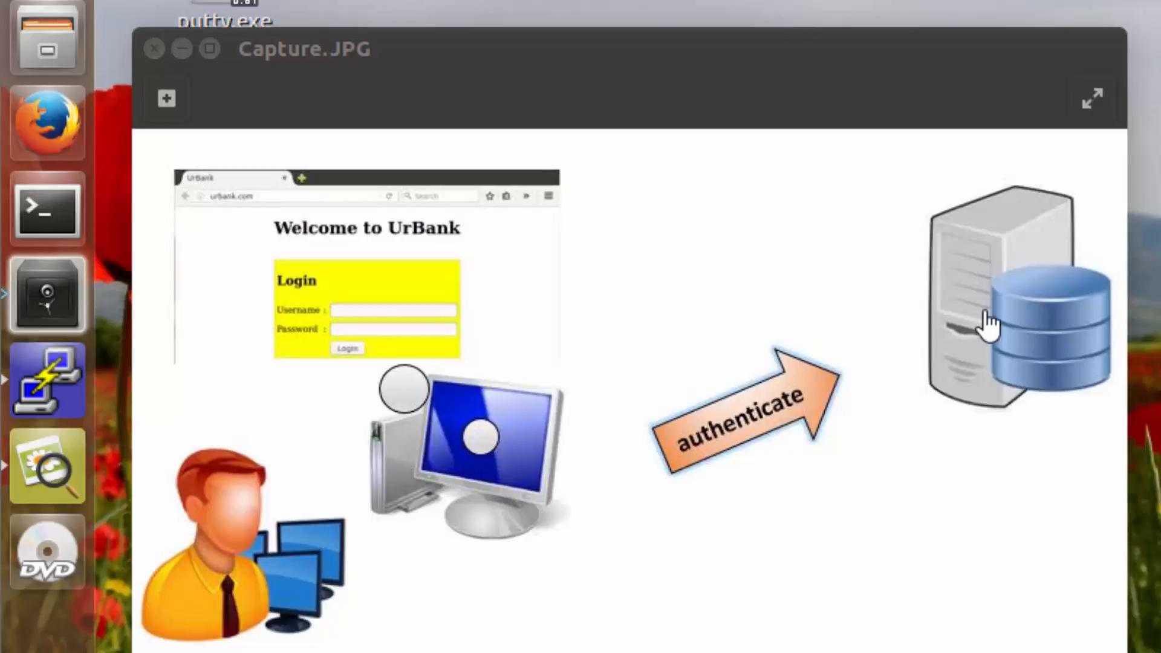
{"action": "mouse_move", "coordinate": [596, 392]}
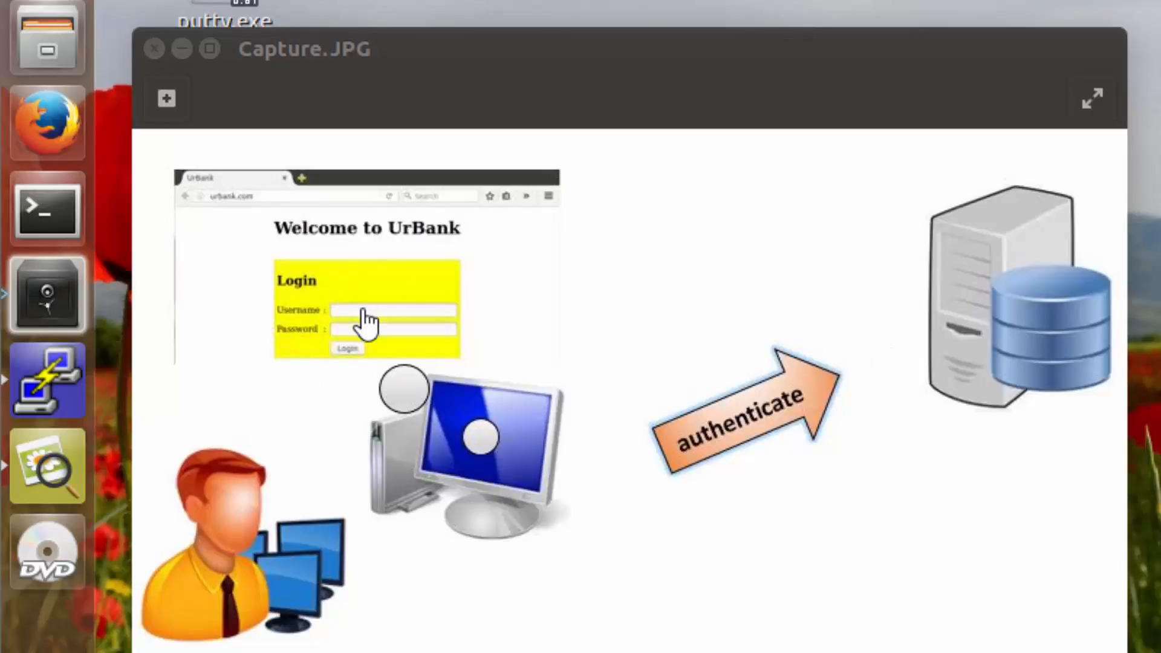
{"action": "mouse_move", "coordinate": [626, 248]}
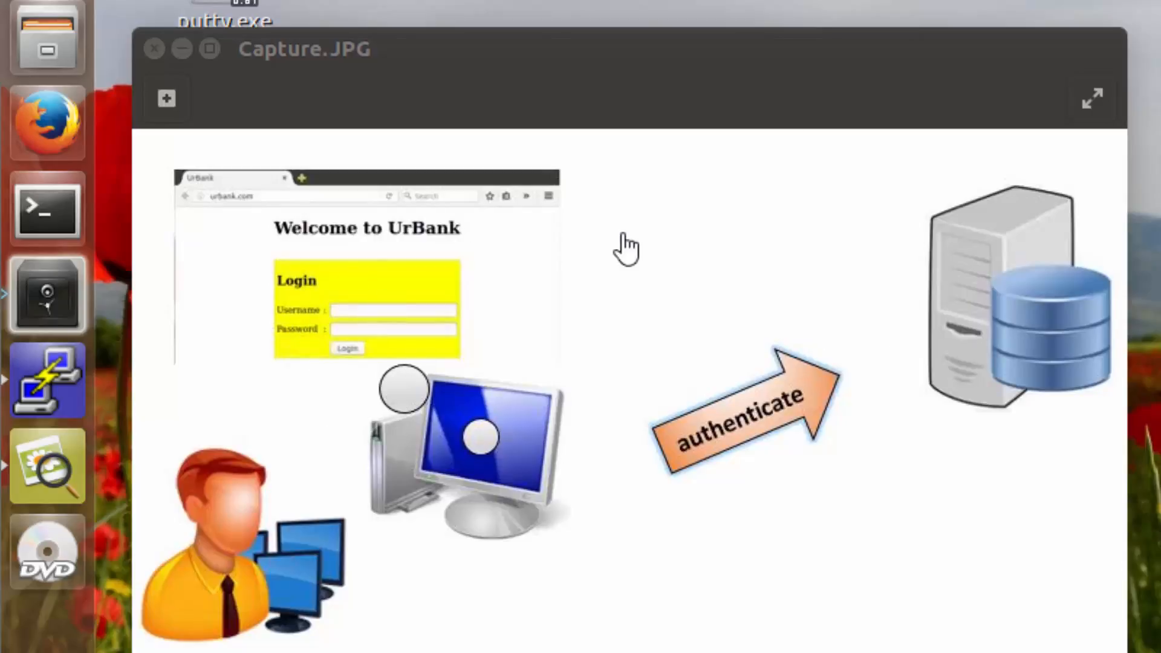
{"action": "mouse_move", "coordinate": [1041, 334]}
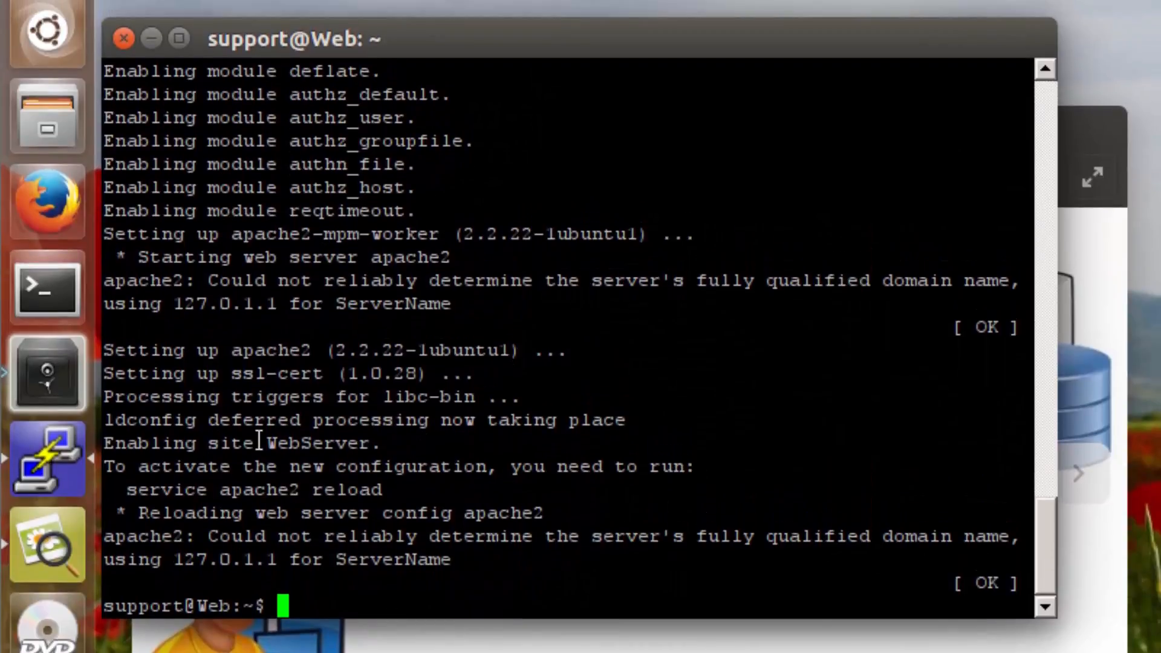
{"action": "mouse_move", "coordinate": [310, 610]}
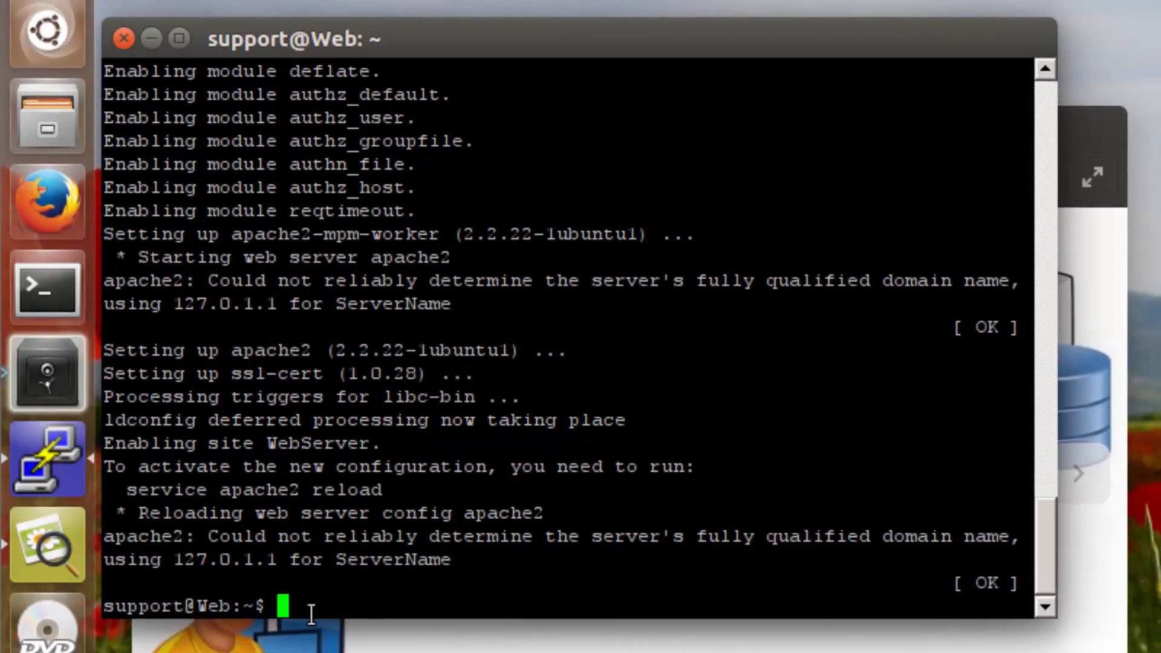
- Type 'sudo apt-get install libapache2-mod-auth-mysql' at the web server's shell prompt
{"action": "type", "text": "sudo"}
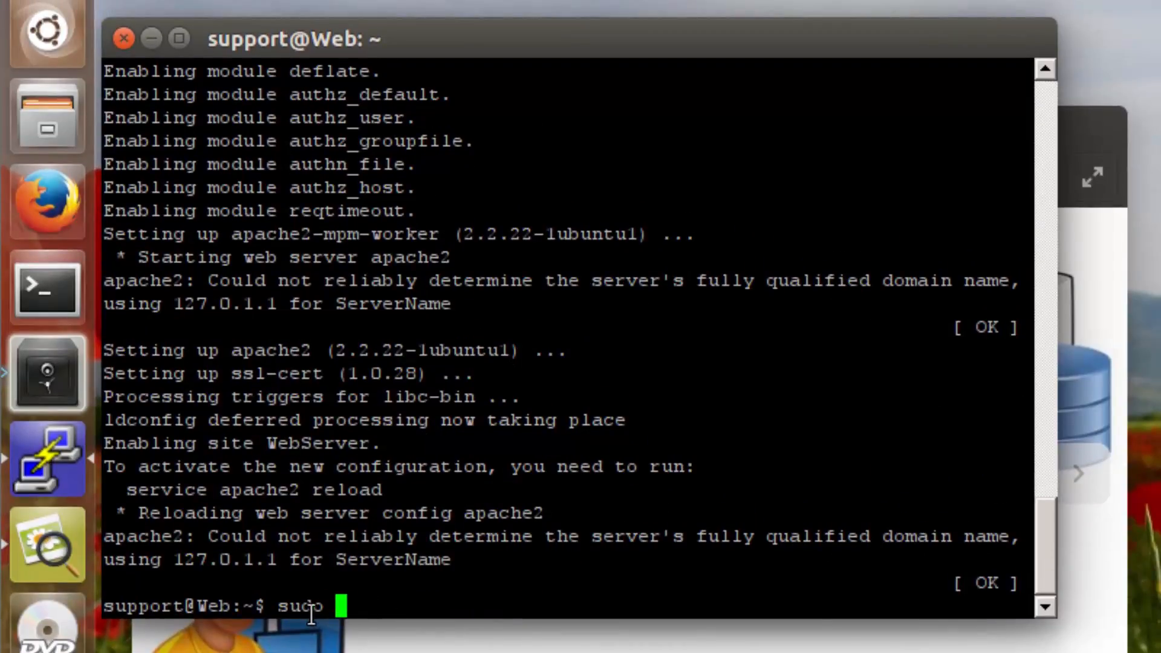
{"action": "type", "text": "apt-get install lib"}
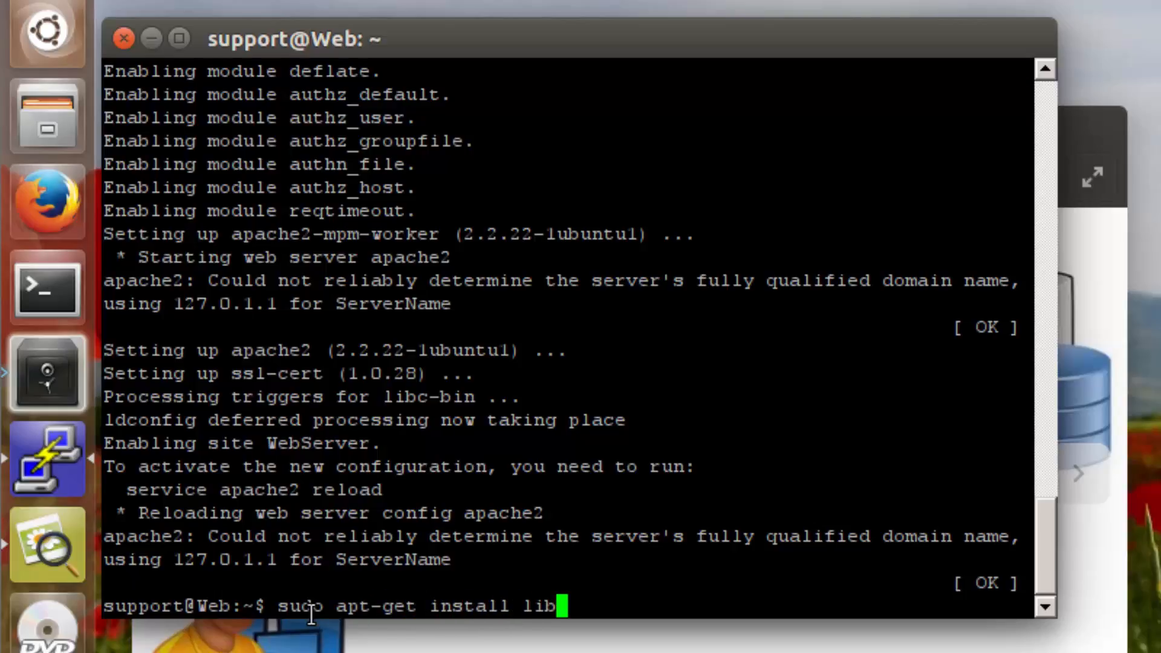
{"action": "type", "text": "apache"}
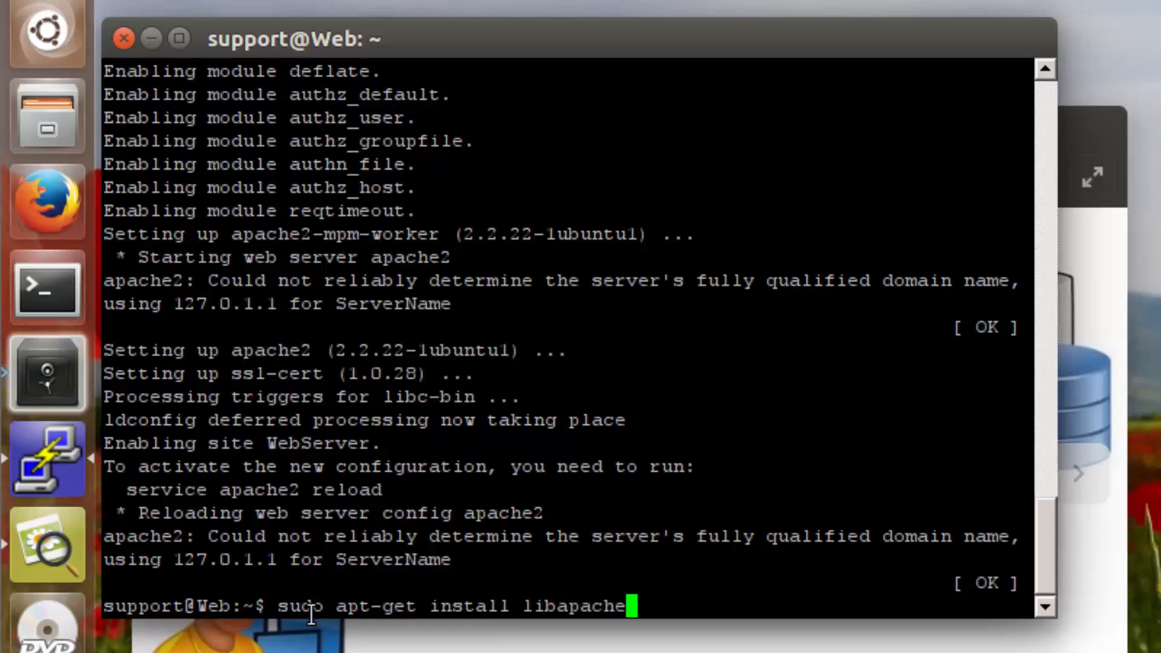
{"action": "type", "text": "2-mod0"}
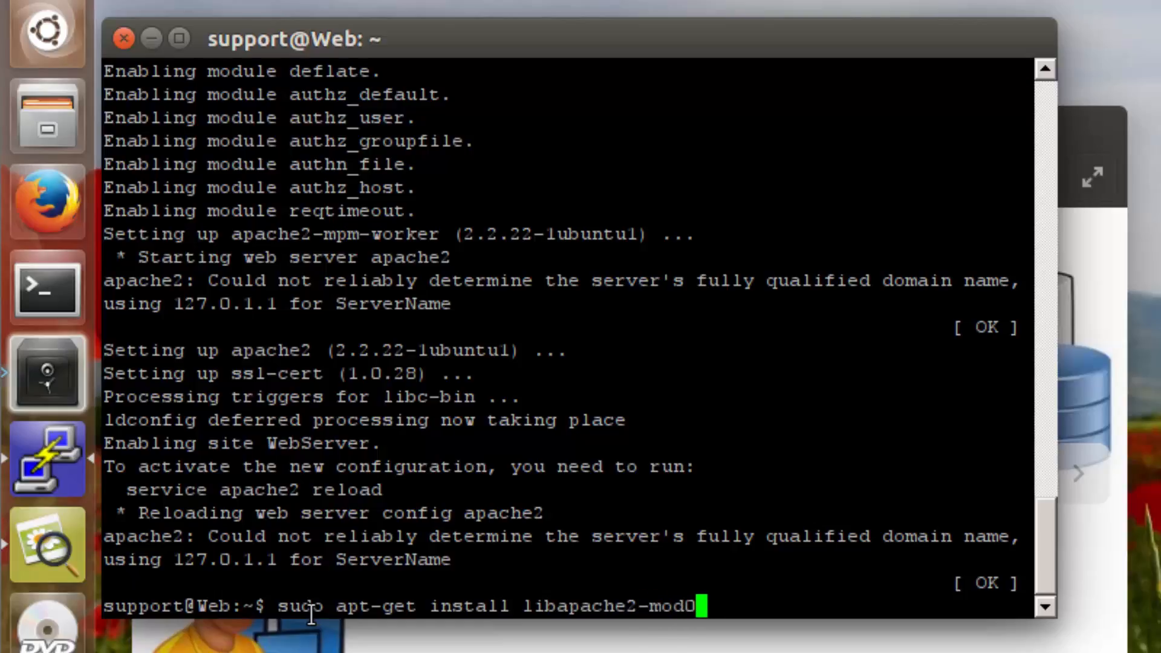
{"action": "type", "text": "-"}
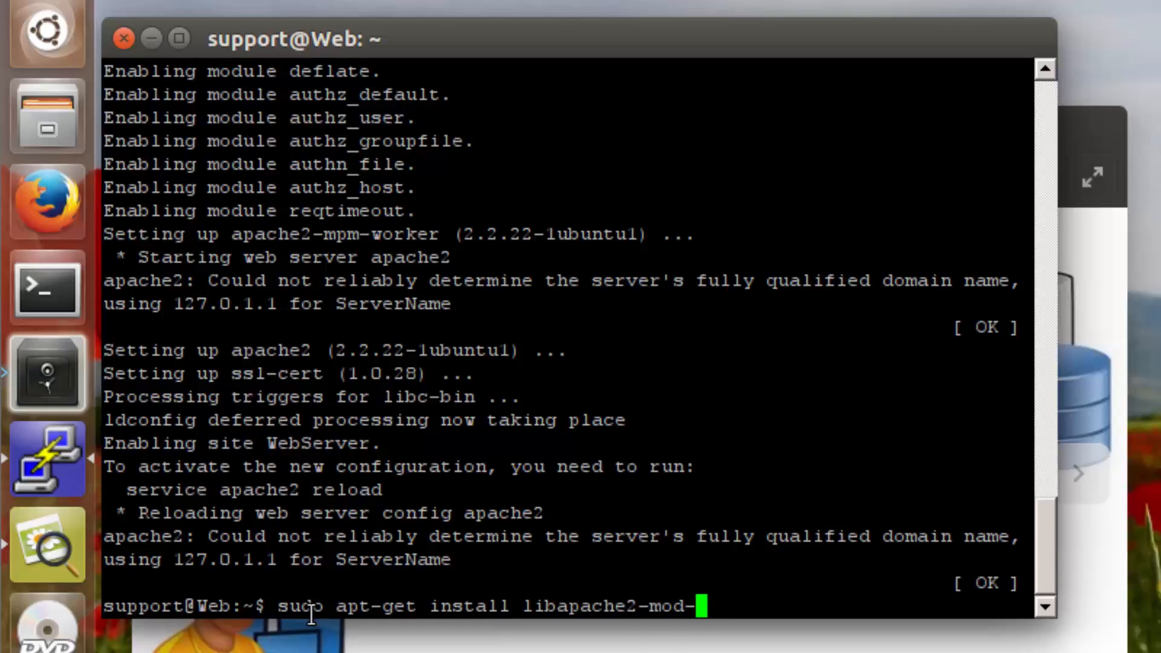
{"action": "type", "text": "auth-"}
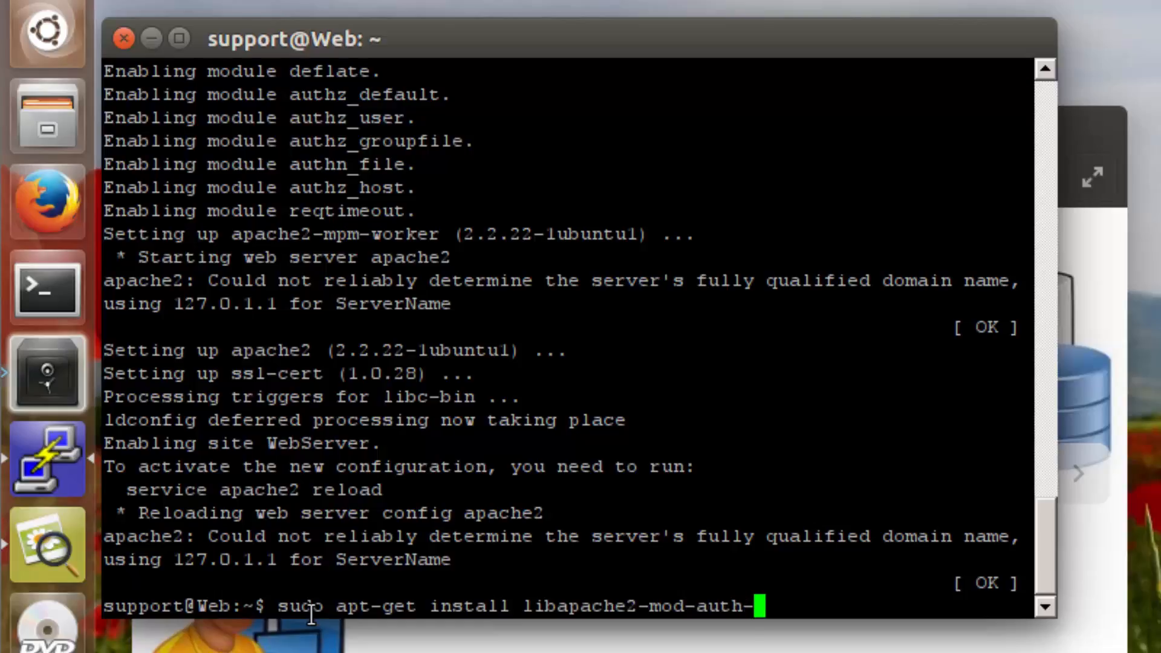
{"action": "type", "text": "mysql"}
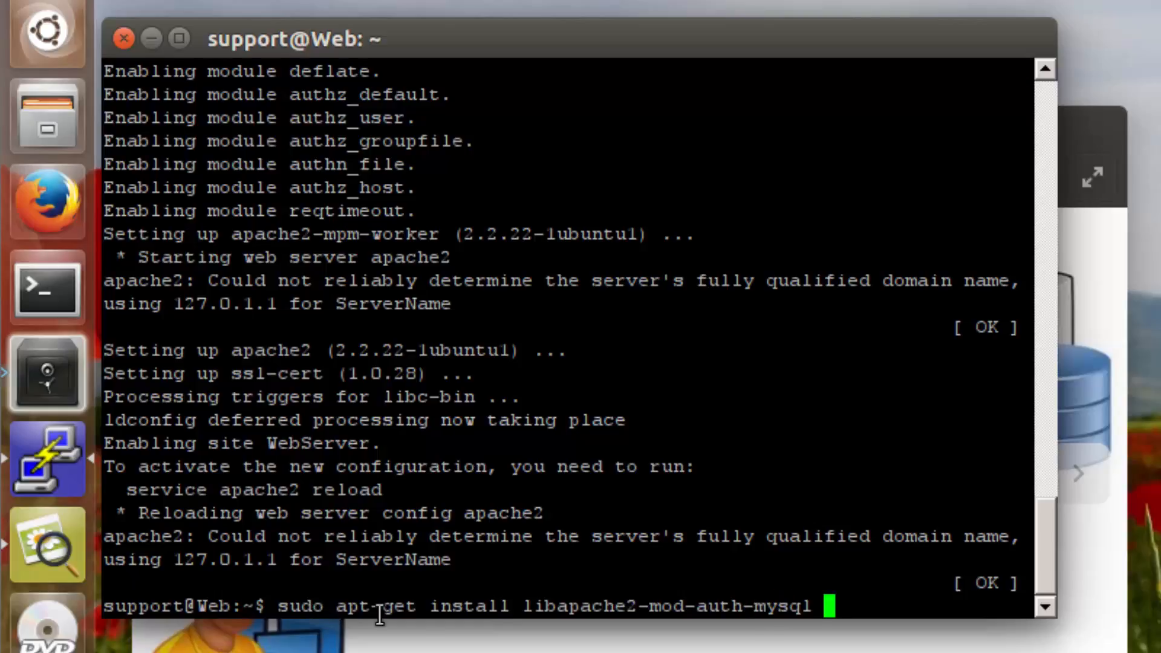
{"action": "mouse_move", "coordinate": [718, 618]}
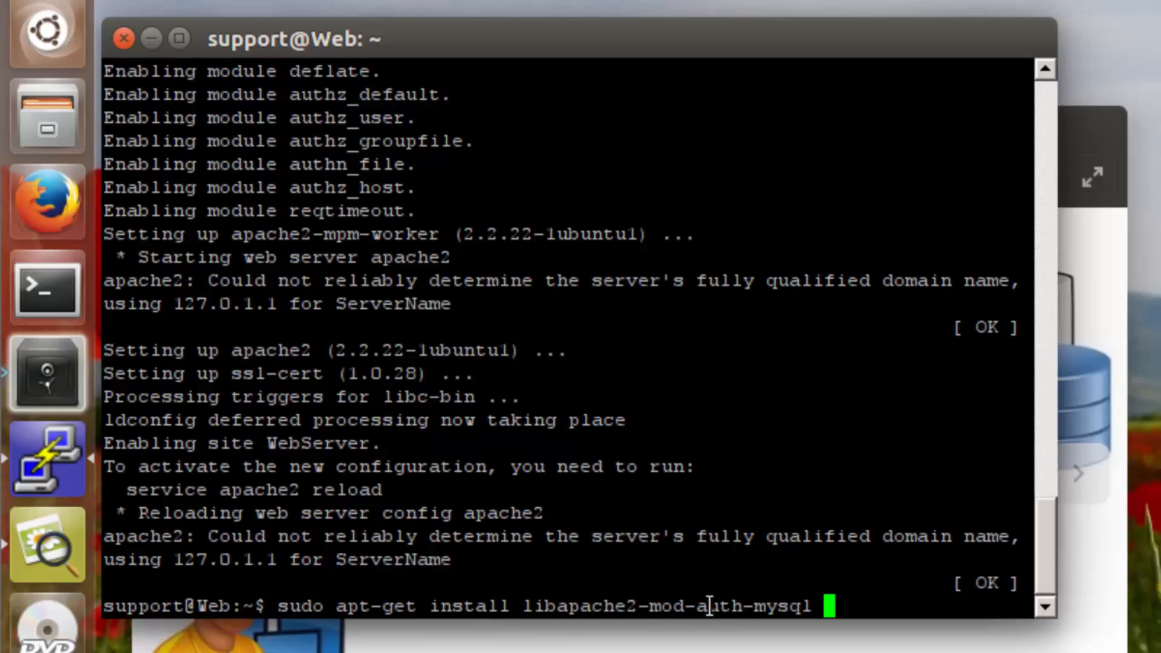
{"action": "mouse_move", "coordinate": [640, 618]}
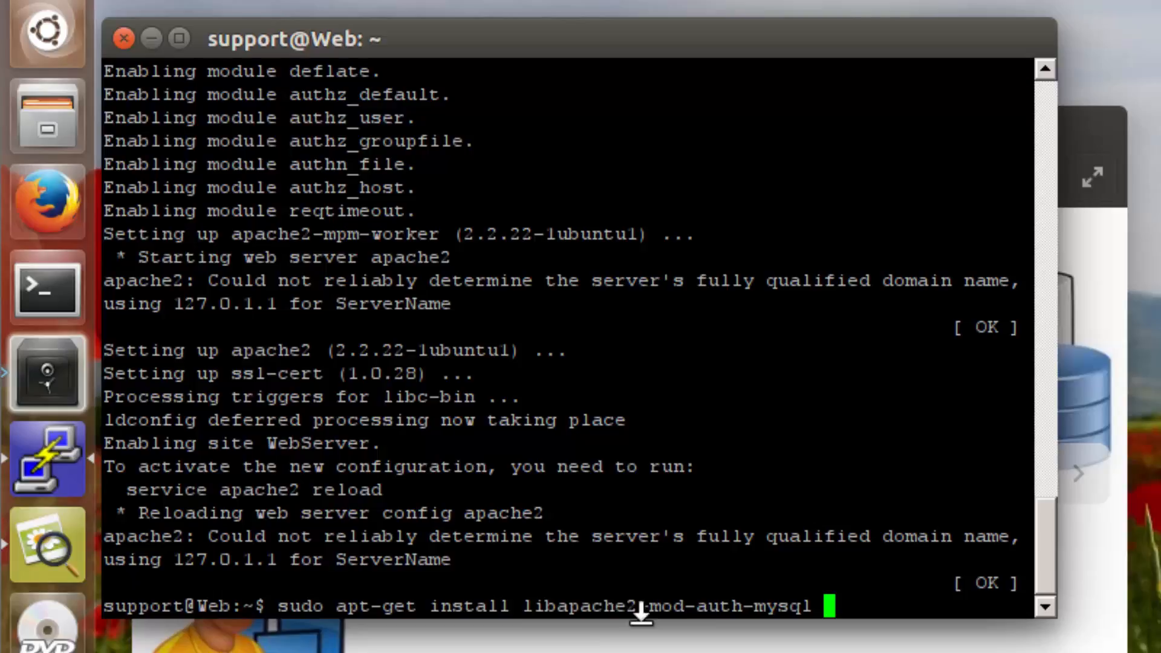
{"action": "mouse_move", "coordinate": [910, 601]}
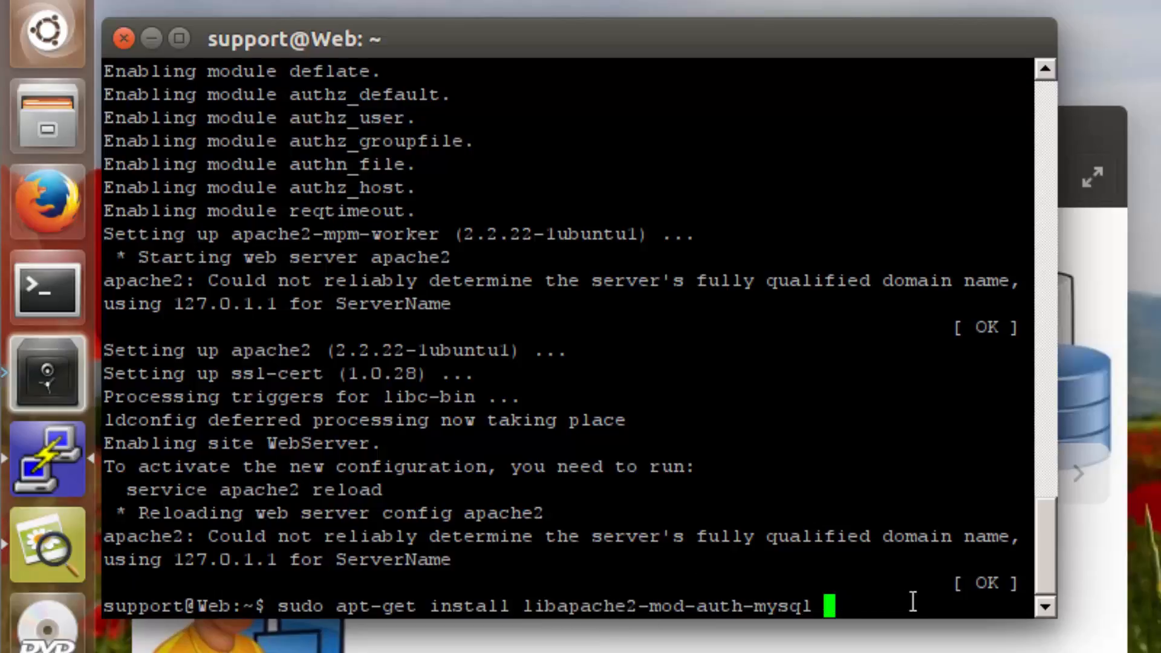
- Add php5-mysql, mysql-server and -y to the install command and run it
{"action": "type", "text": "php"}
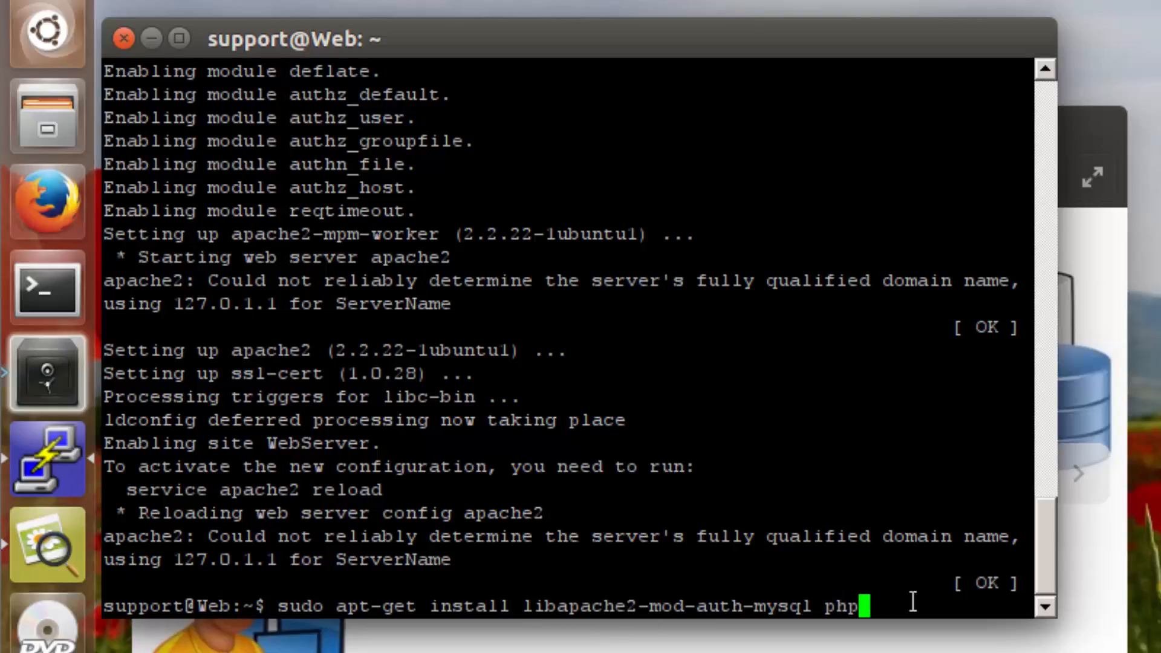
{"action": "type", "text": "5-mu"}
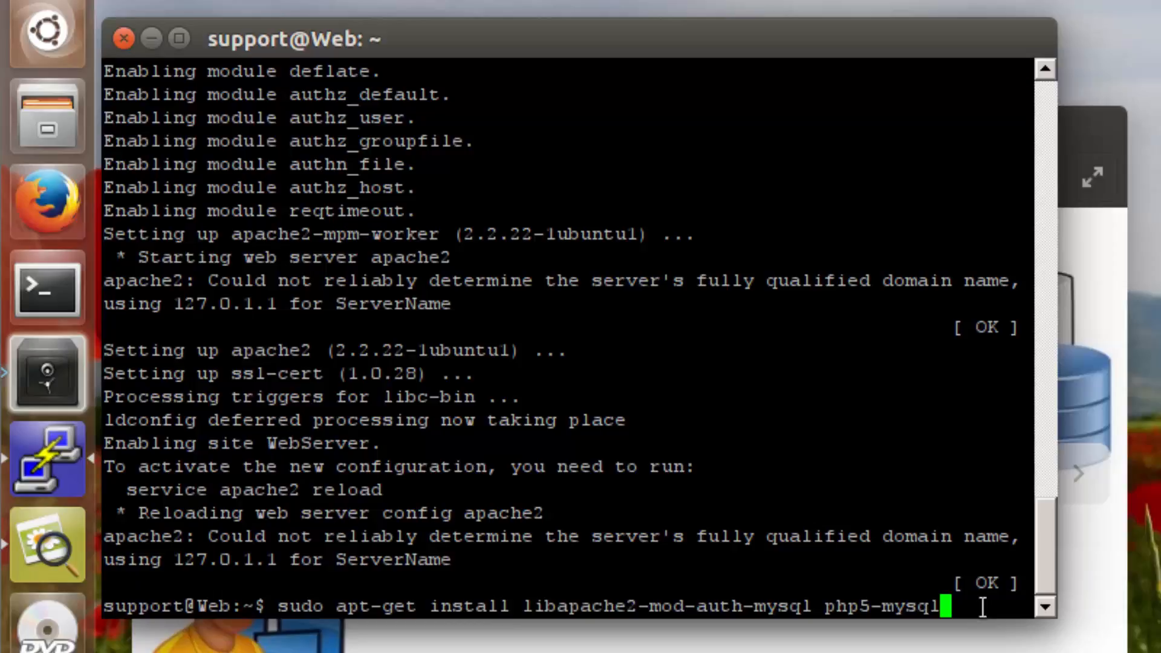
{"action": "type", "text": "mysql"}
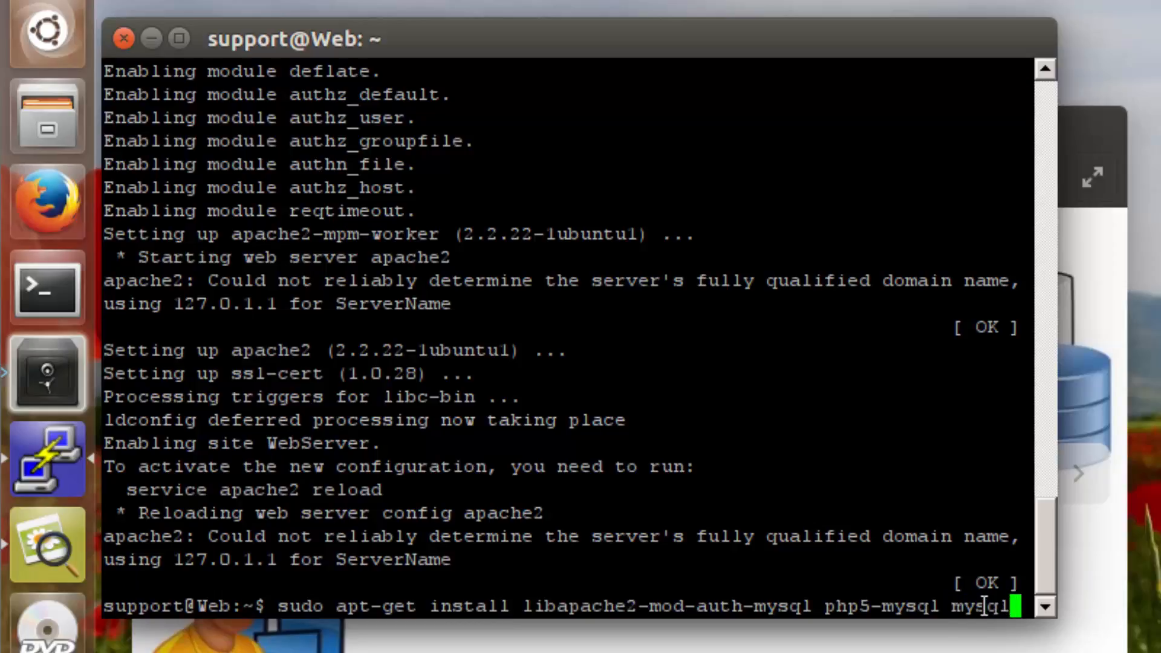
{"action": "type", "text": "-server"}
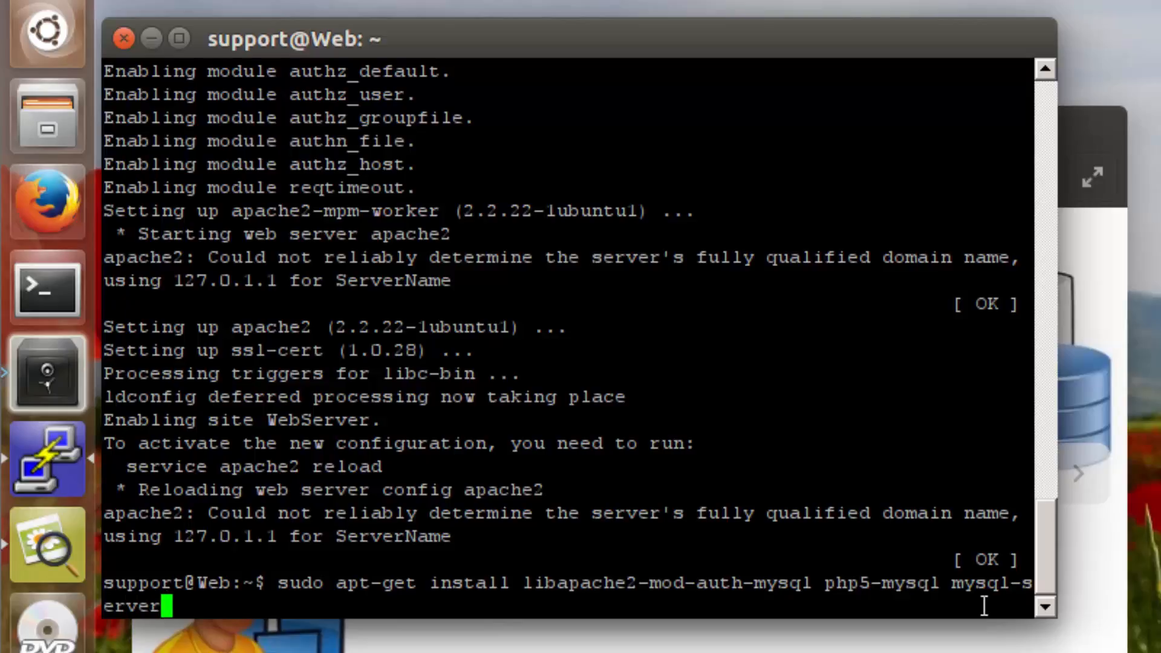
{"action": "type", "text": "-y"}
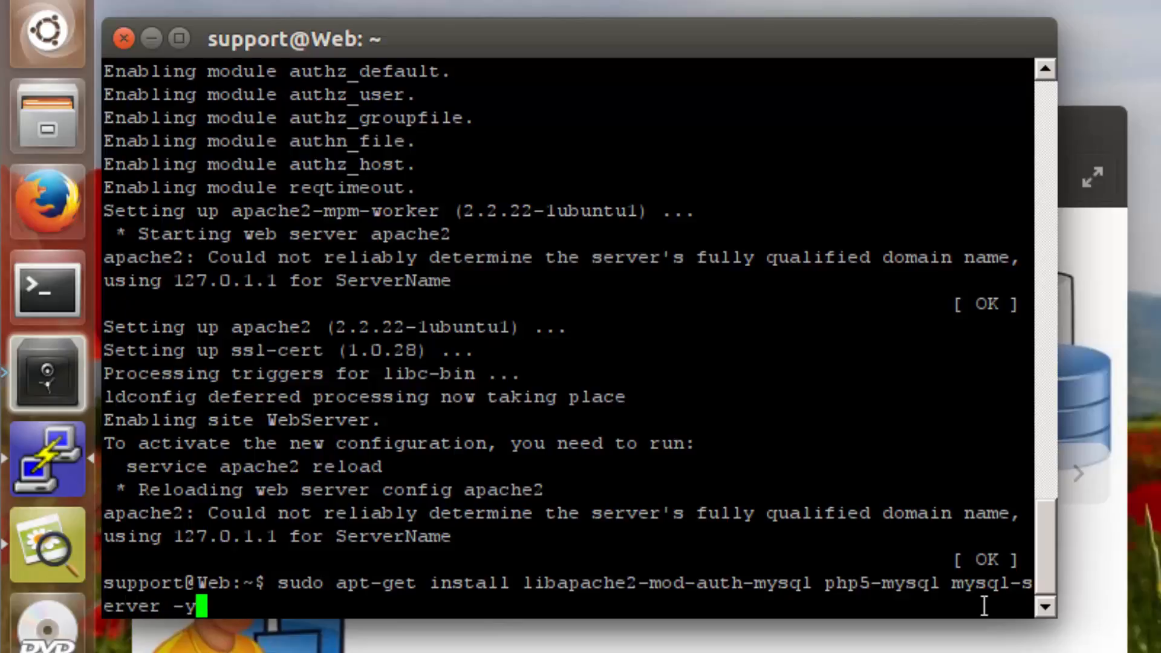
{"action": "key", "text": "Return"}
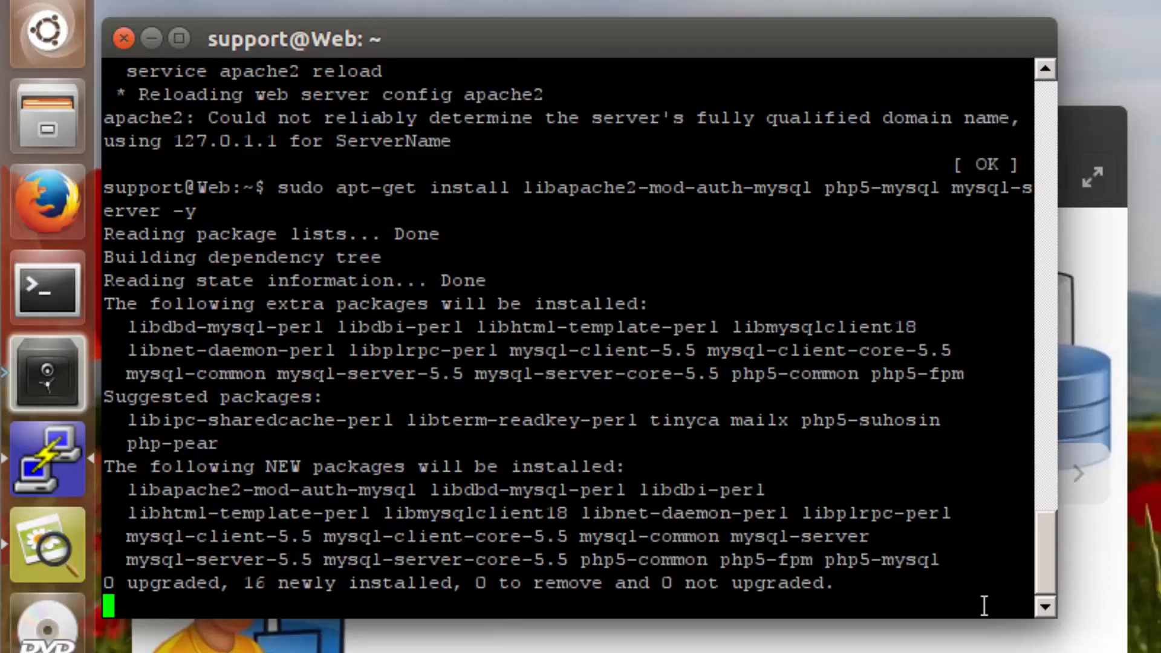